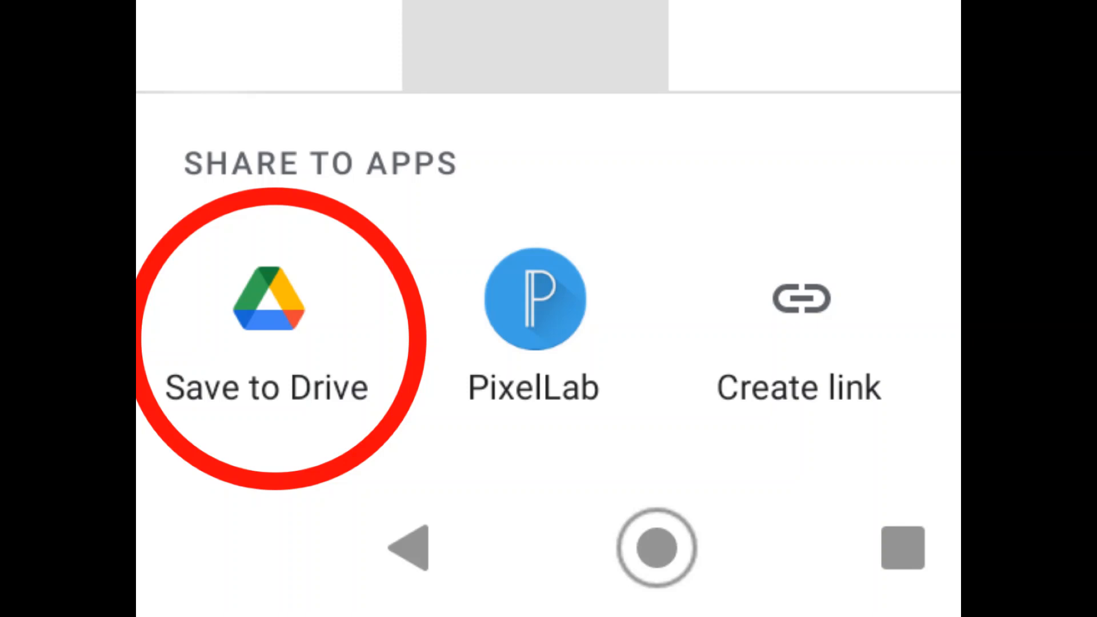
- Save the shared image to Google Drive in the My Drive folder
{"action": "left_click", "coordinate": [276, 309]}
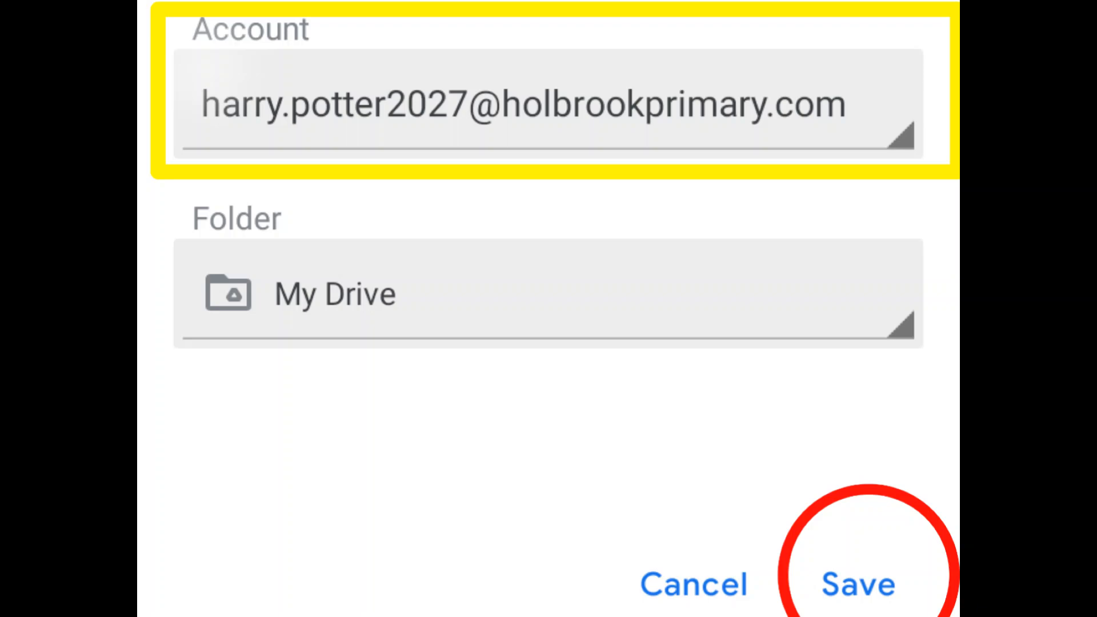
{"action": "left_click", "coordinate": [862, 585]}
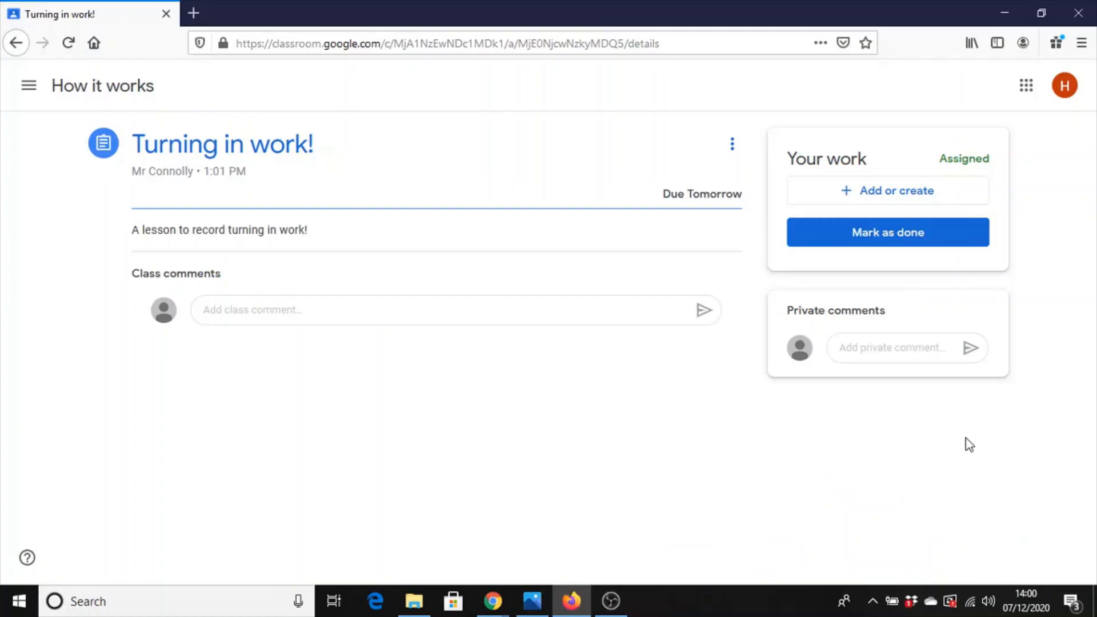
{"action": "mouse_move", "coordinate": [806, 411]}
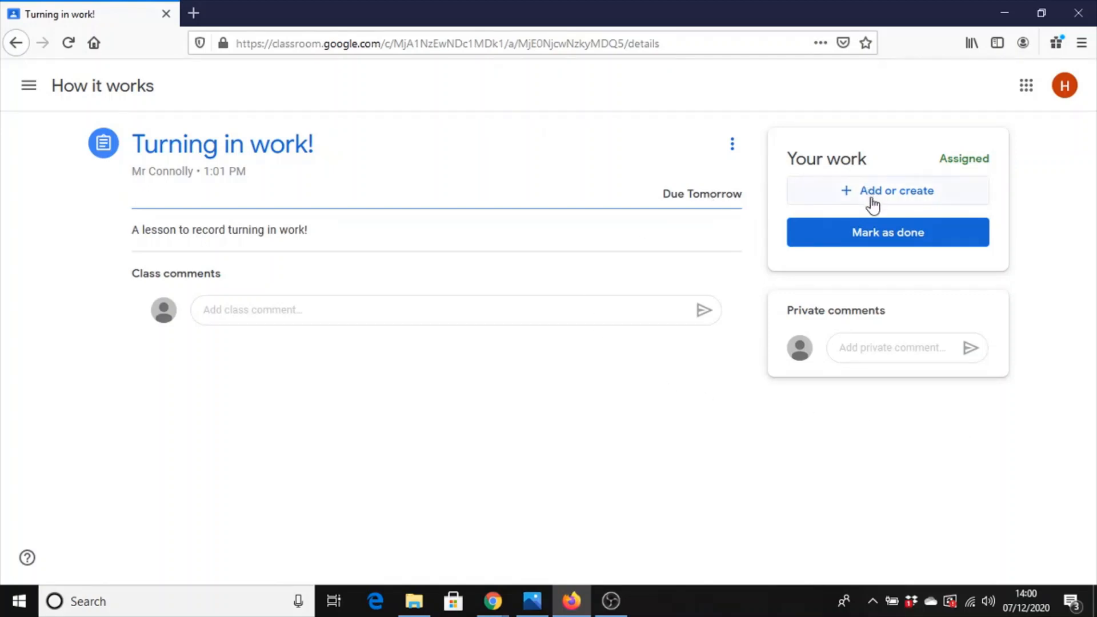
- Choose Google Drive from the Add or create menu on 'Turning in work!'
{"action": "left_click", "coordinate": [887, 191]}
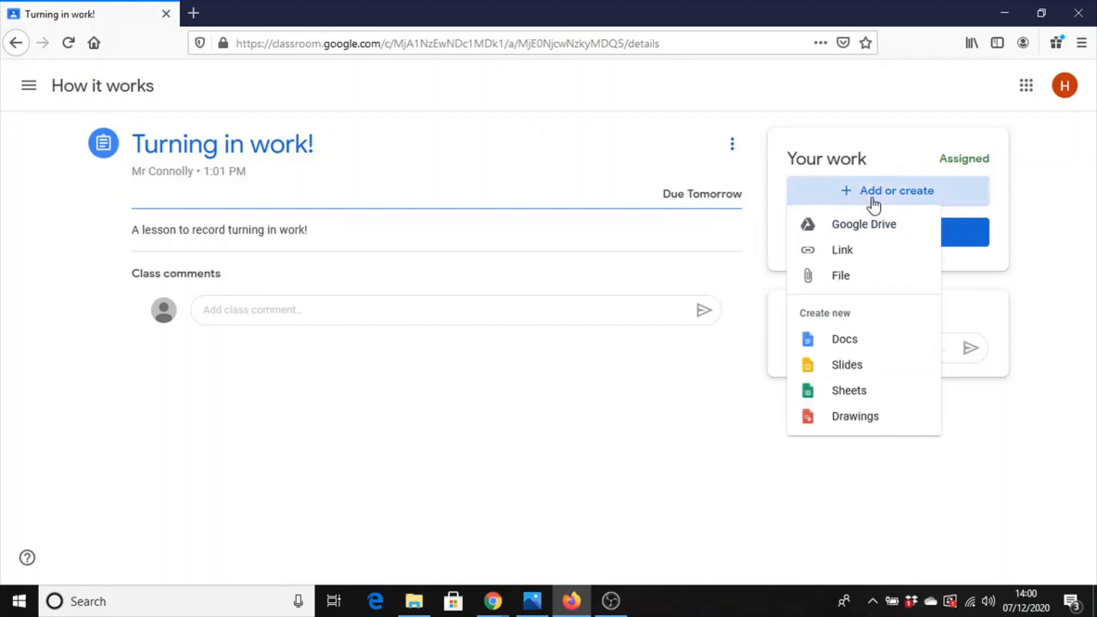
{"action": "mouse_move", "coordinate": [866, 325]}
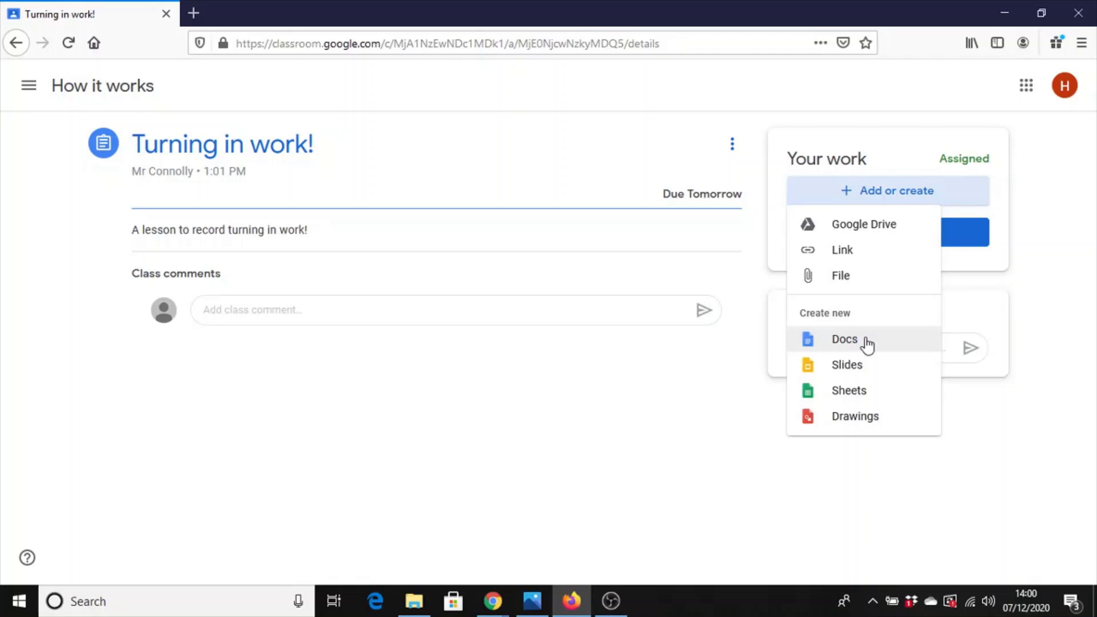
{"action": "mouse_move", "coordinate": [863, 232]}
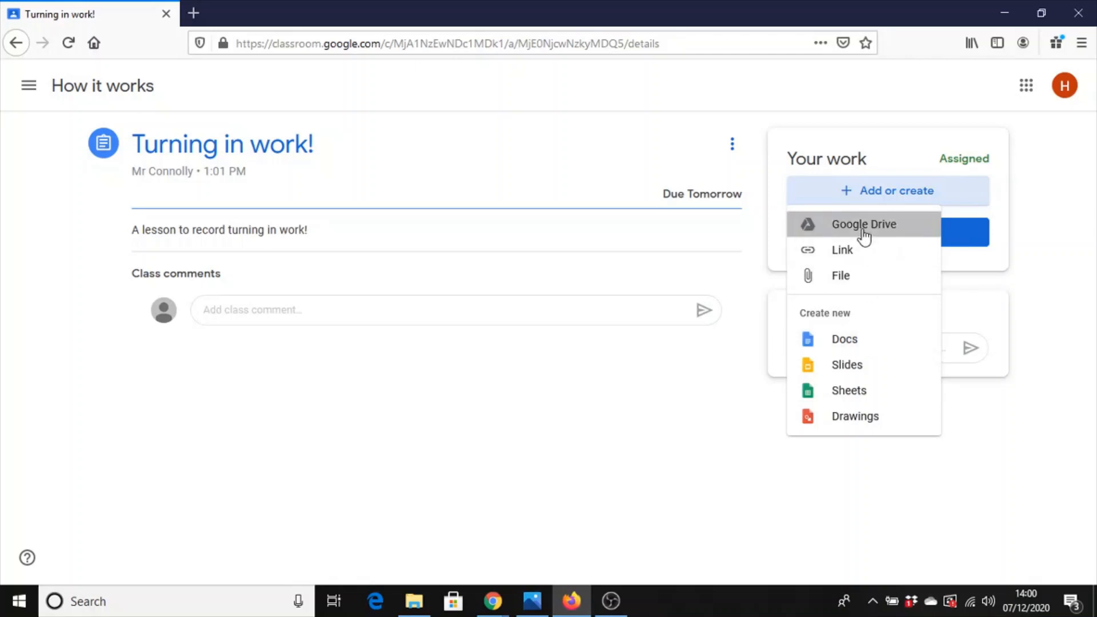
{"action": "left_click", "coordinate": [863, 224]}
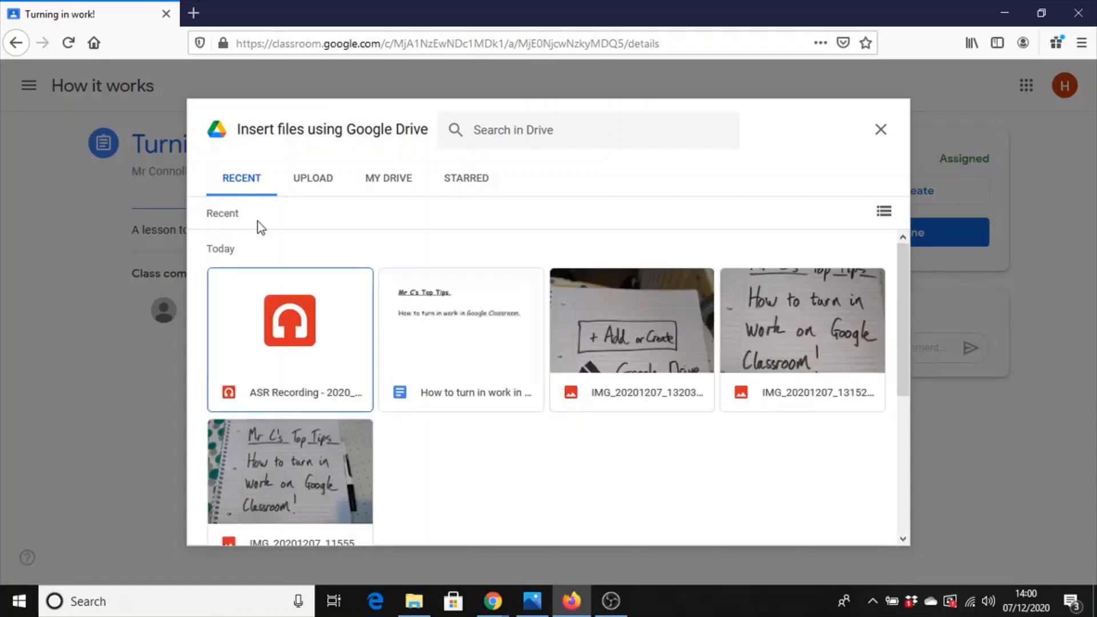
{"action": "mouse_move", "coordinate": [708, 310]}
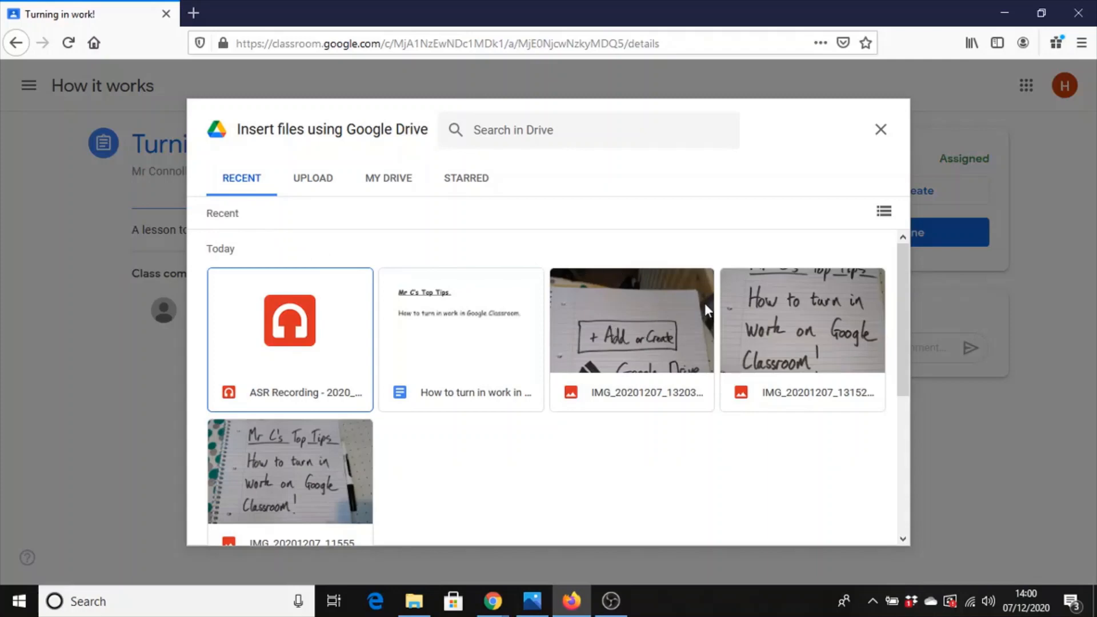
{"action": "mouse_move", "coordinate": [319, 465]}
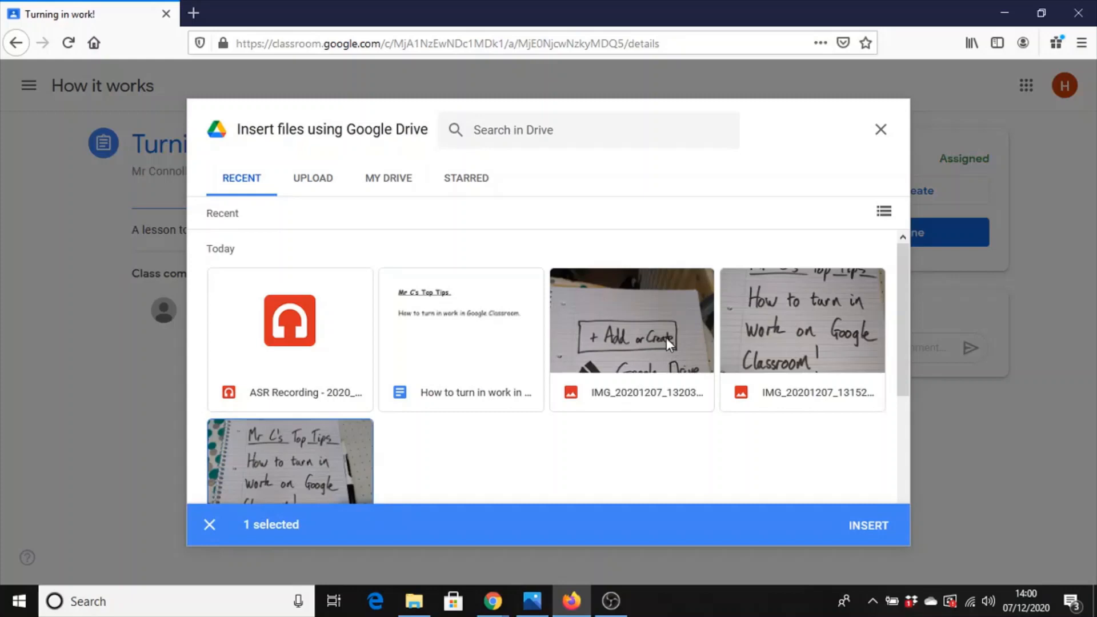
- Select the two handwritten-notes photos under Recent and insert them into the assignment
{"action": "left_click", "coordinate": [632, 336]}
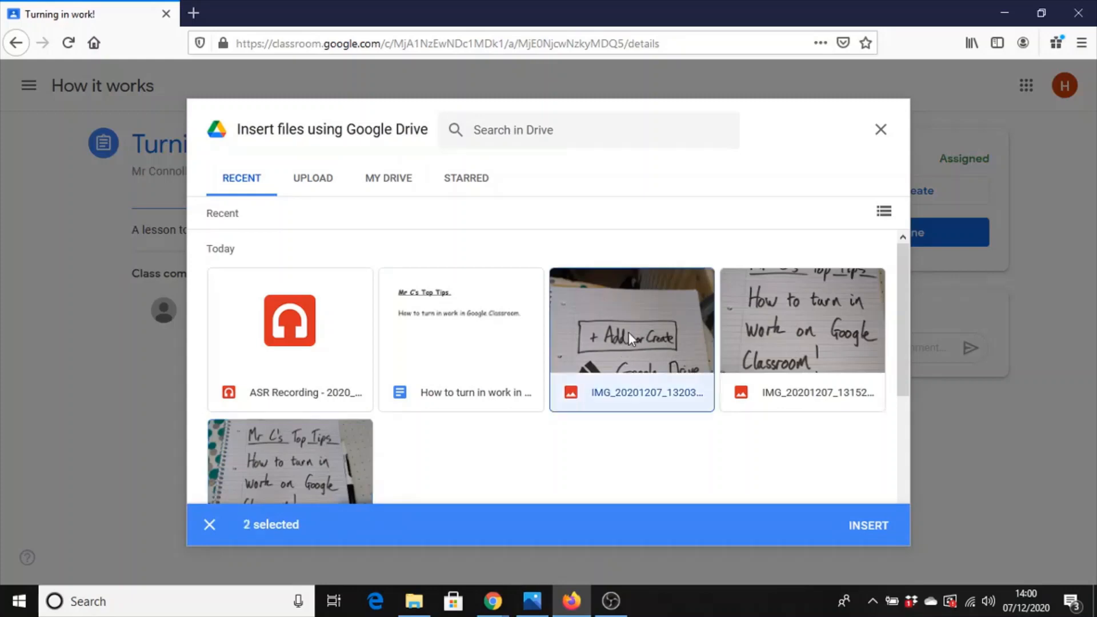
{"action": "mouse_move", "coordinate": [312, 545]}
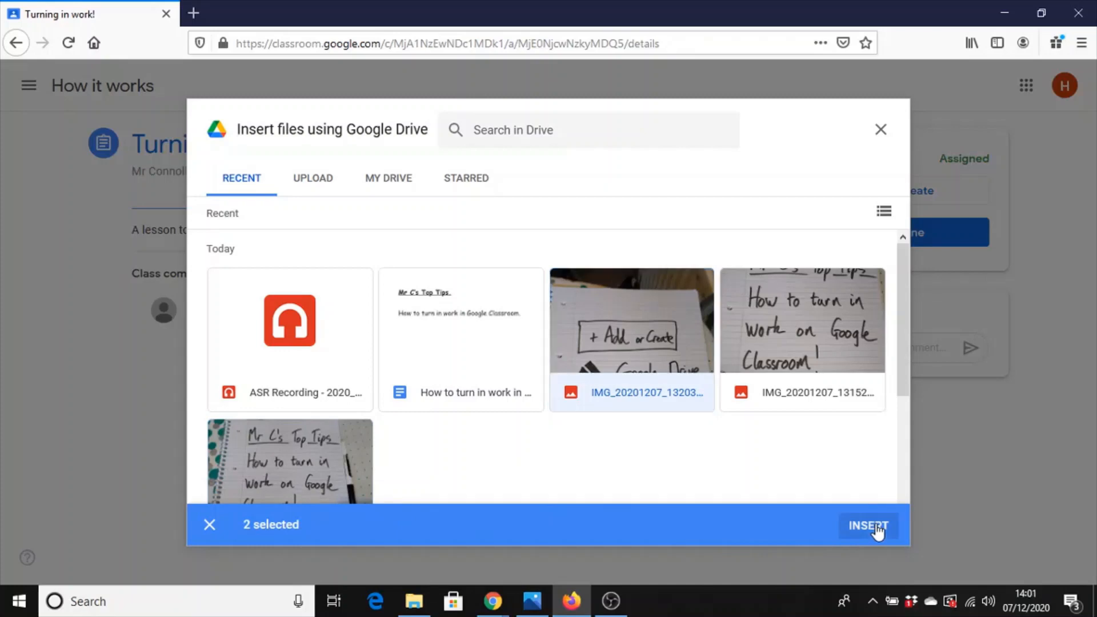
{"action": "left_click", "coordinate": [868, 526]}
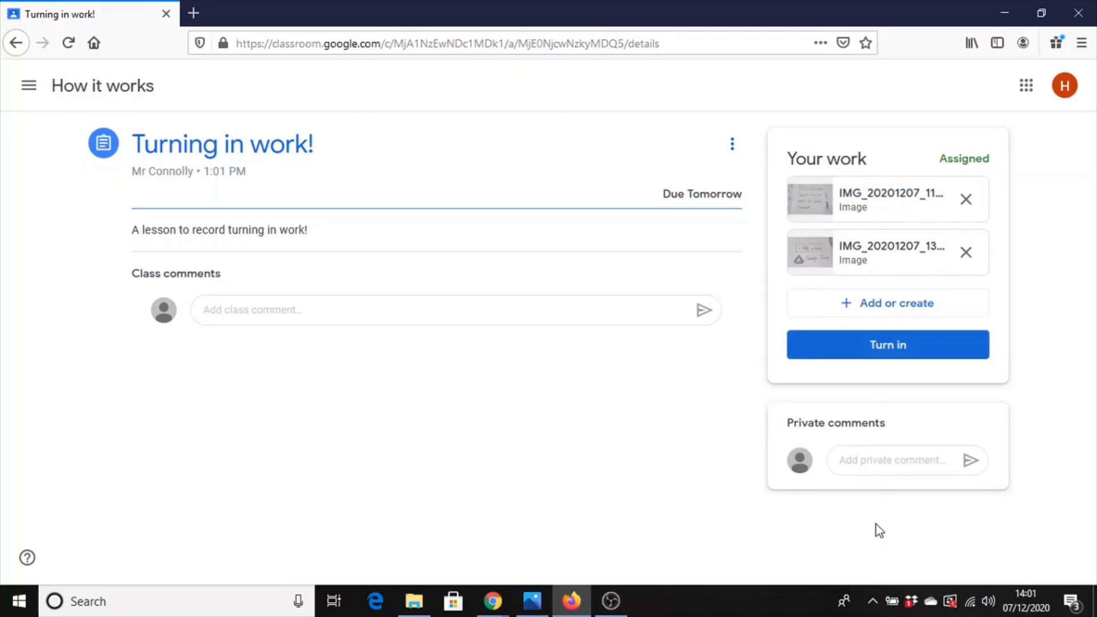
{"action": "mouse_move", "coordinate": [885, 385]}
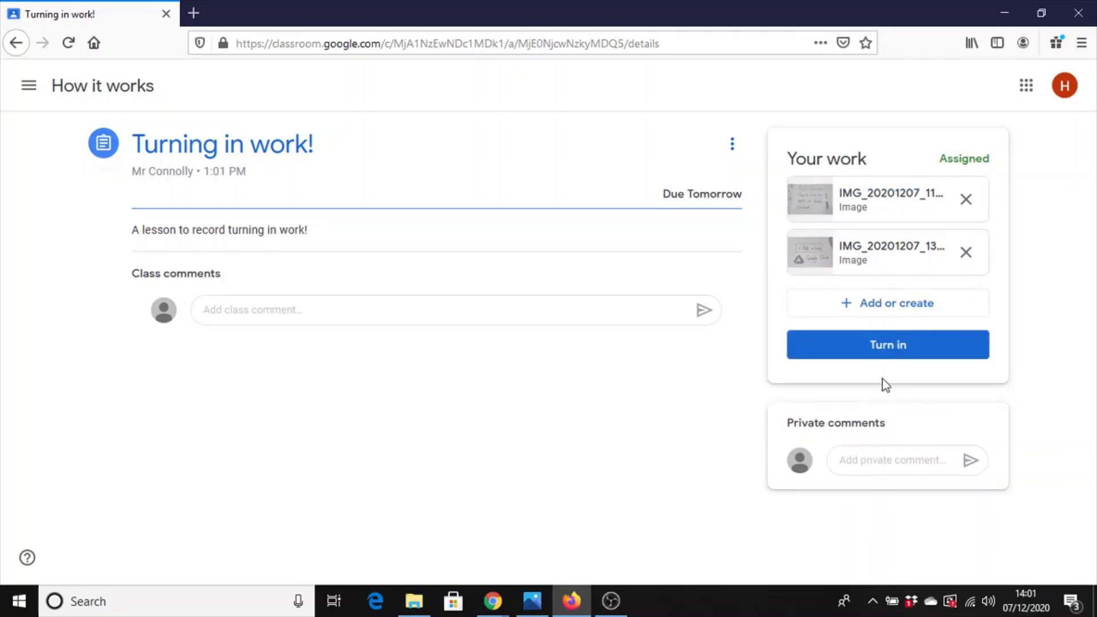
- Turn in the assignment with both photo attachments and confirm the submission
{"action": "left_click", "coordinate": [888, 344]}
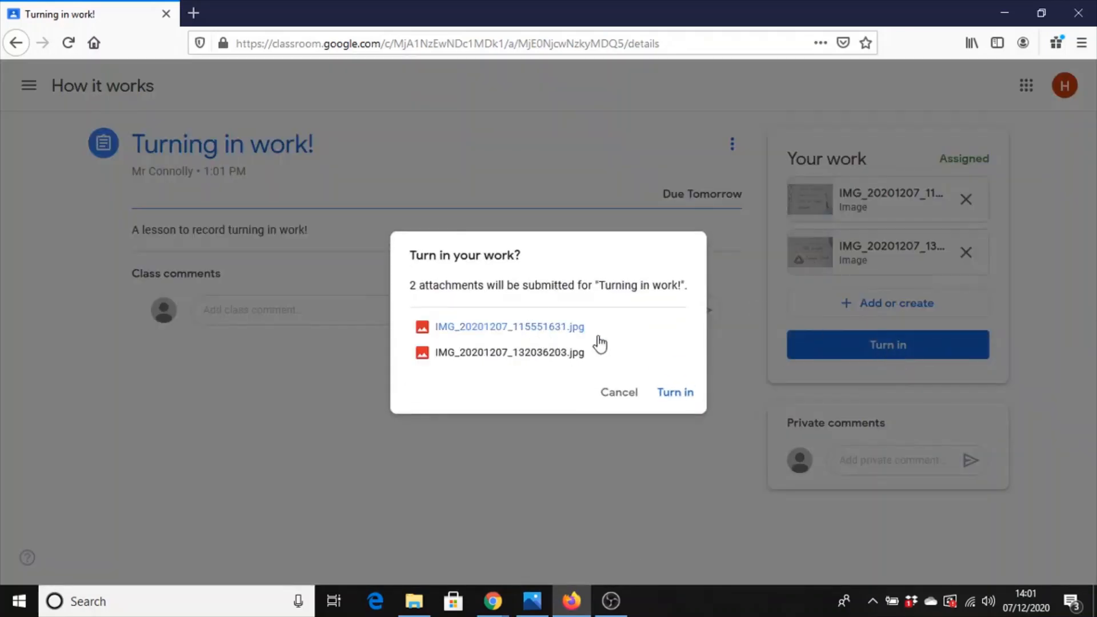
{"action": "left_click", "coordinate": [675, 392]}
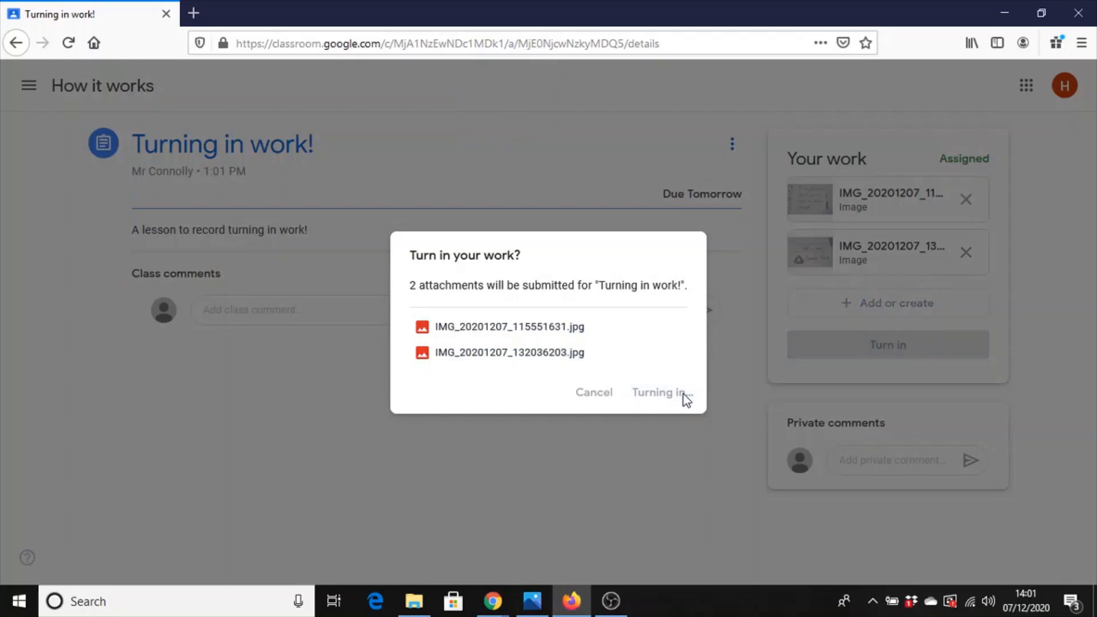
{"action": "left_click", "coordinate": [657, 392]}
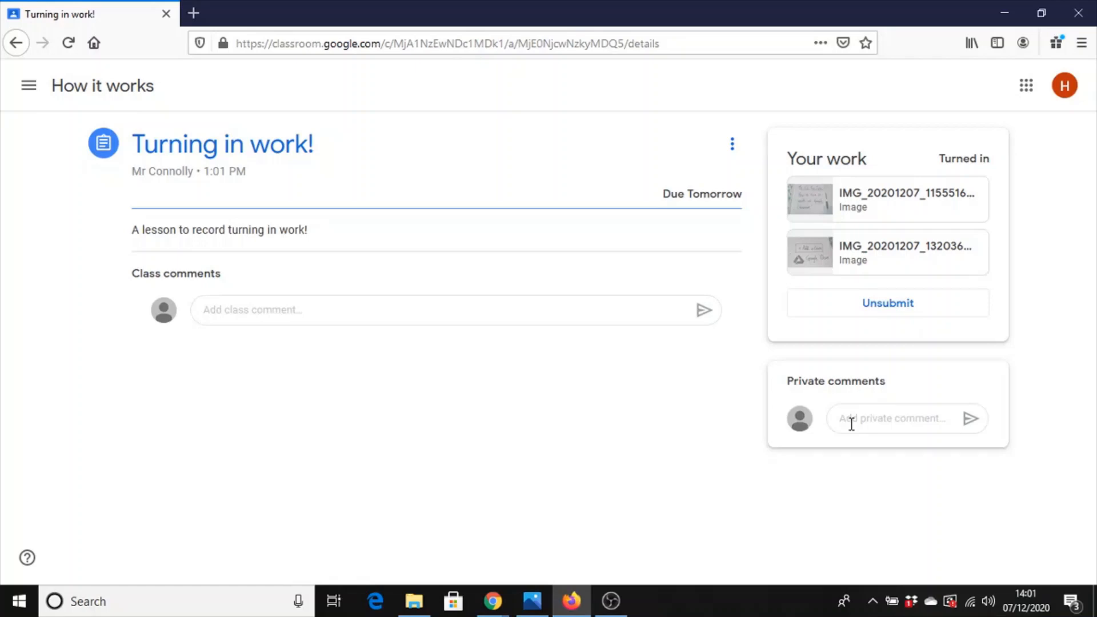
{"action": "mouse_move", "coordinate": [867, 265]}
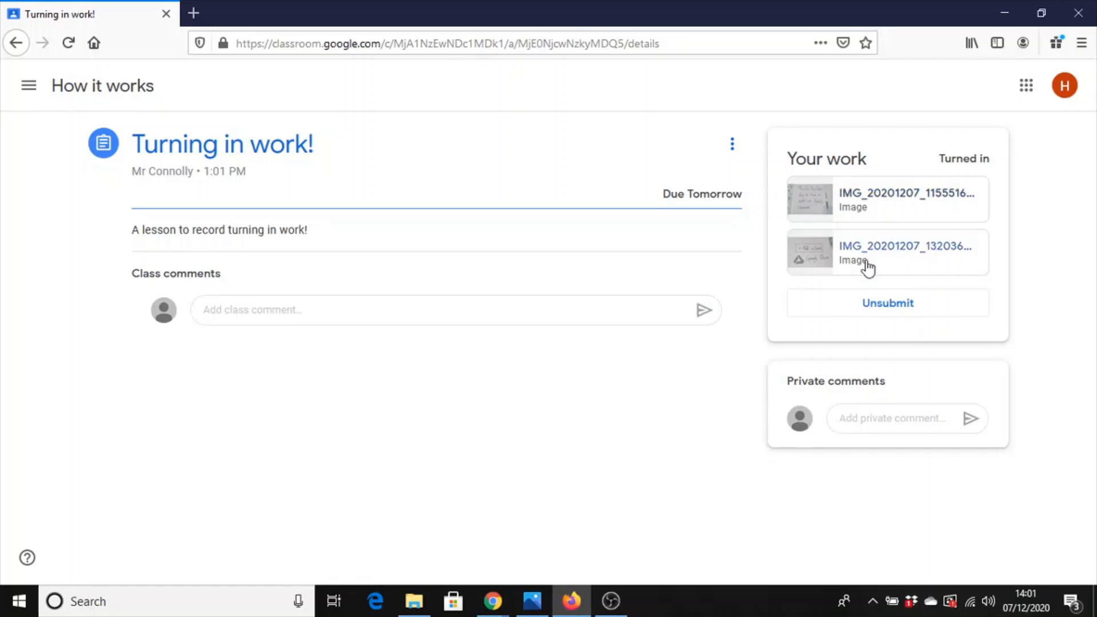
{"action": "mouse_move", "coordinate": [898, 313]}
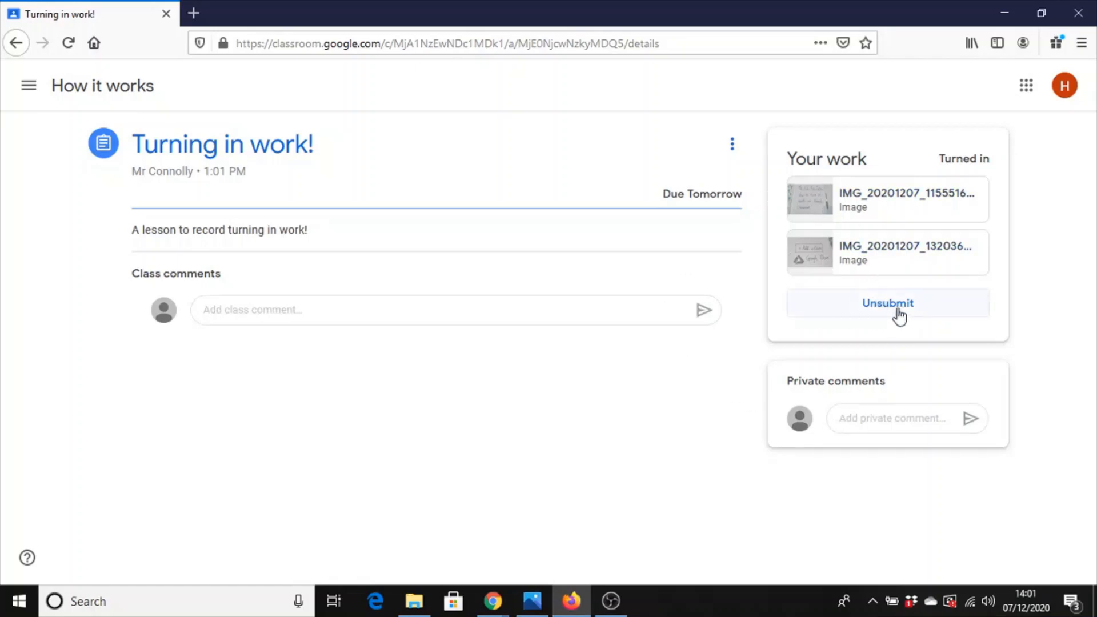